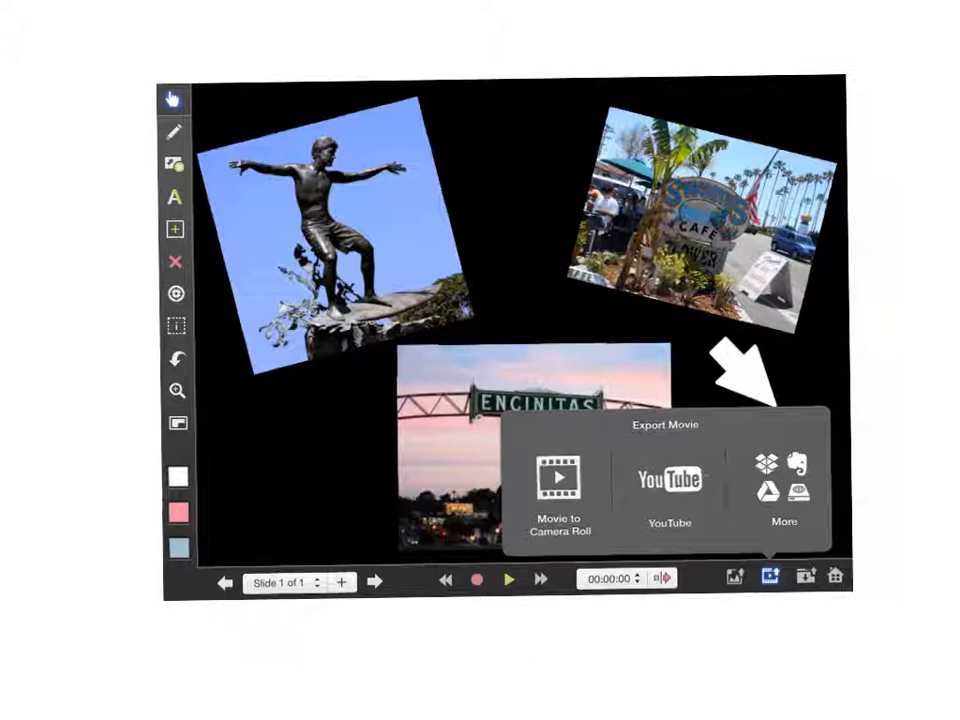
Step: Bring up the Export Movie panel with the More export choices
{"action": "left_click", "coordinate": [784, 496]}
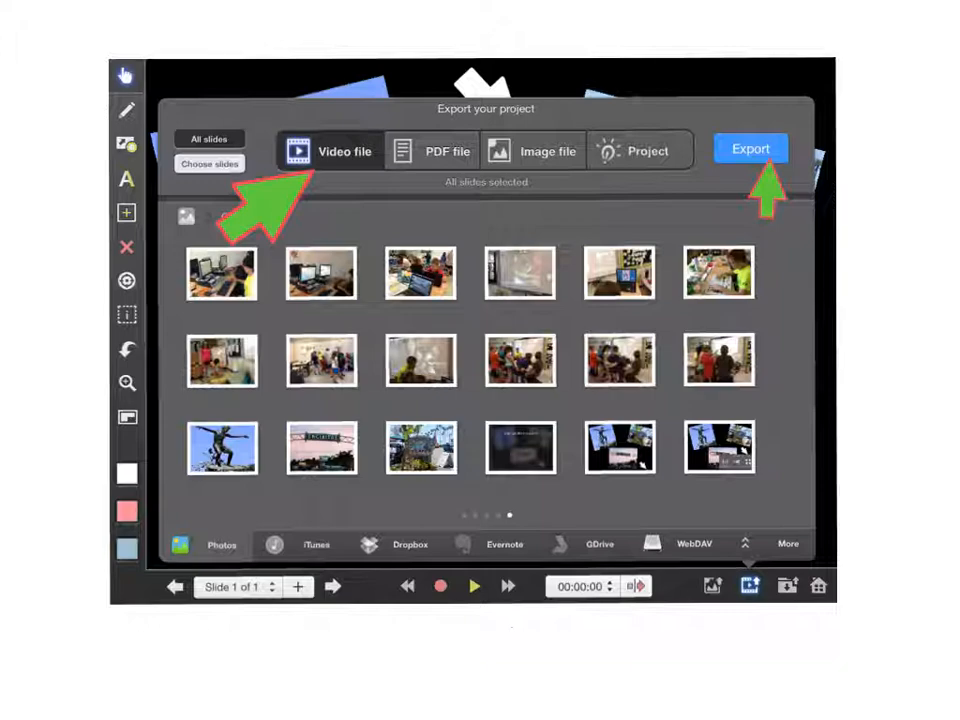
Step: Choose Video file as the project export format
{"action": "left_click", "coordinate": [752, 148]}
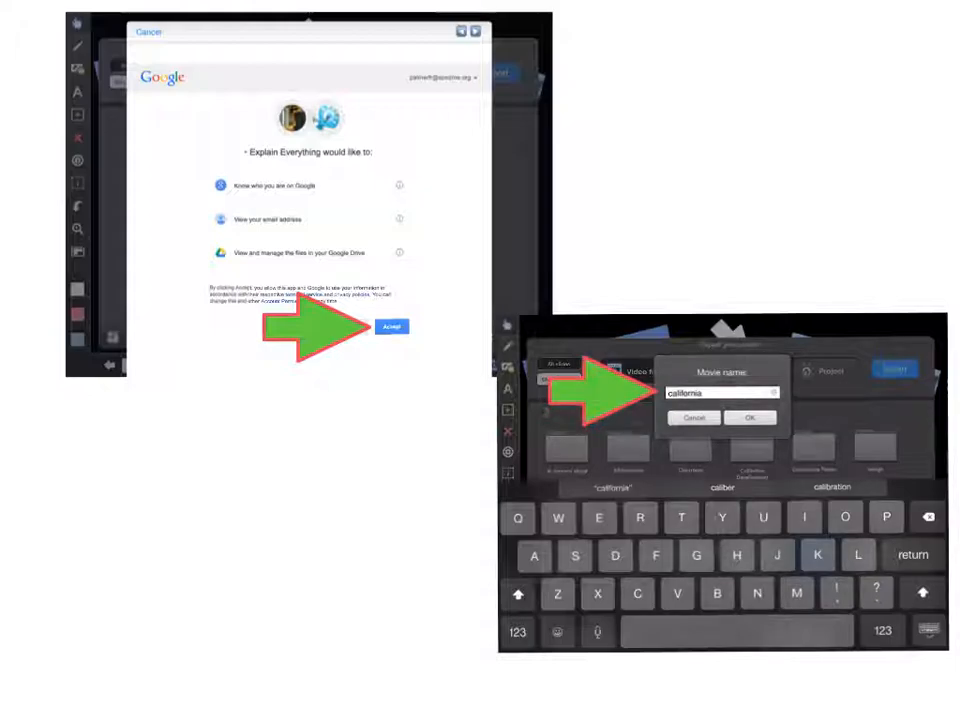
Step: Accept Google Drive access and save the movie as california.mp4 in My Drive
{"action": "left_click", "coordinate": [752, 418]}
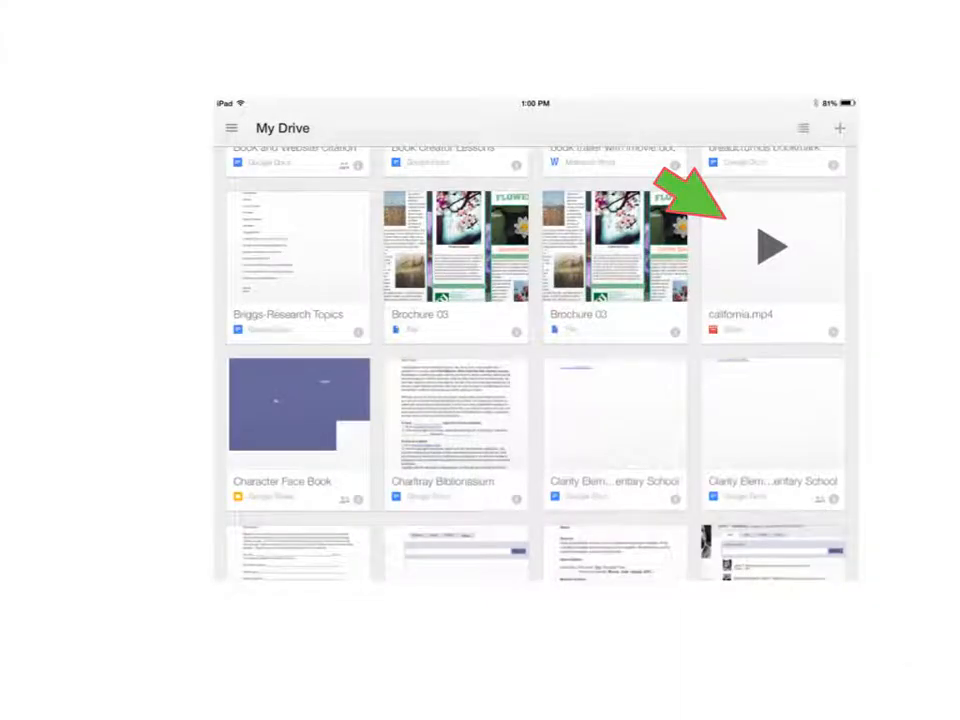